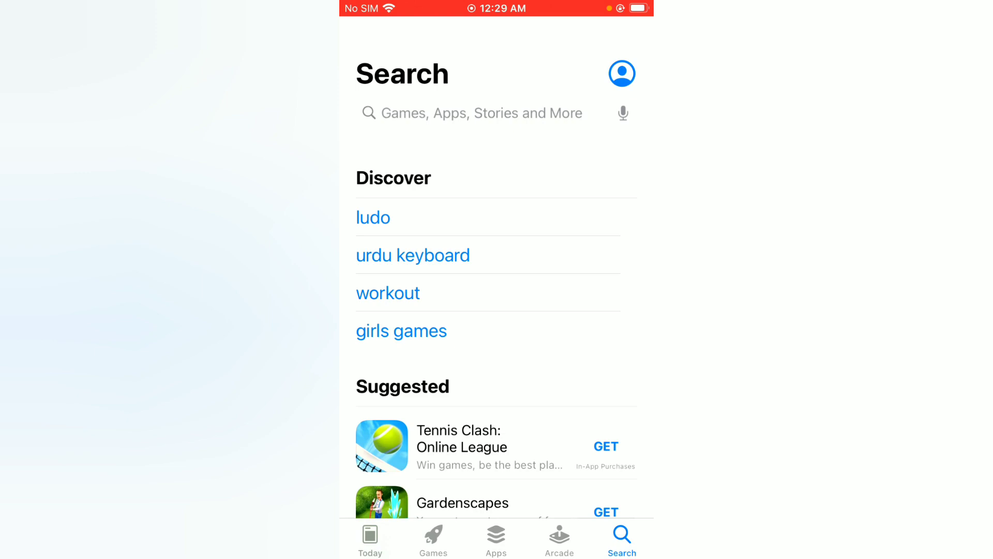
From the profile icon, open the Apple ID account details to reach the Country/Region list
{"action": "left_click", "coordinate": [621, 73]}
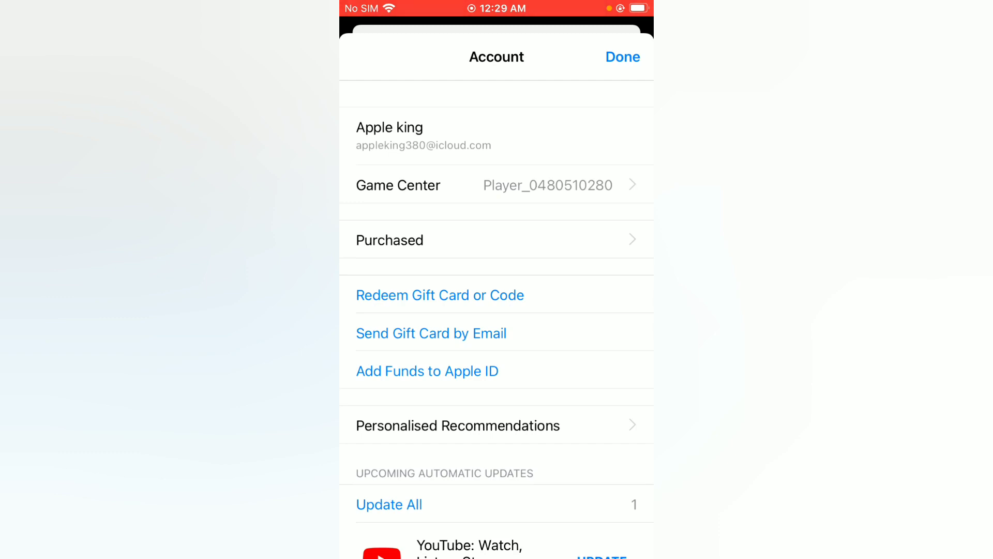
{"action": "left_click", "coordinate": [458, 425]}
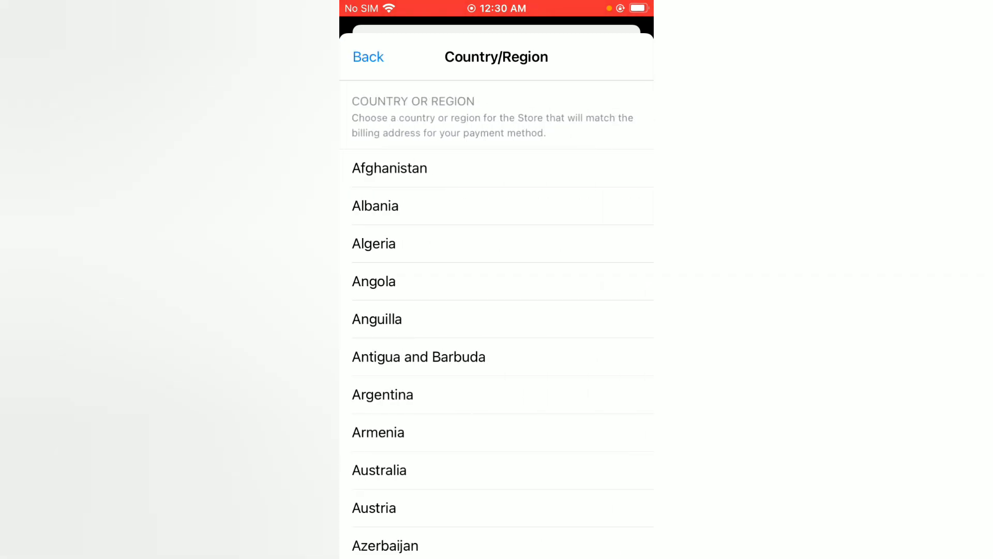
Scroll the Country/Region list to pick United States as the store country
{"action": "scroll", "scroll_direction": "down", "scroll_amount": 3}
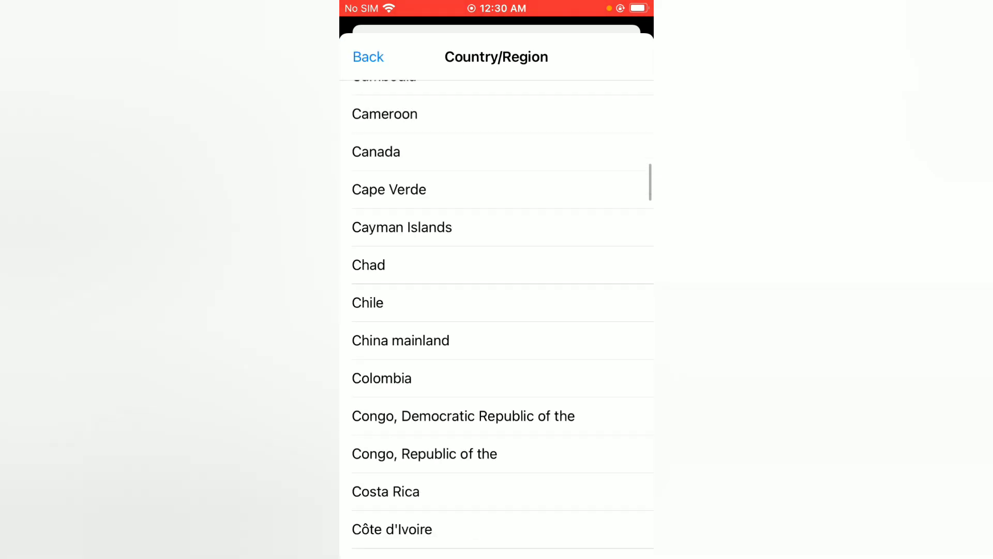
{"action": "scroll", "scroll_direction": "down", "scroll_amount": 3}
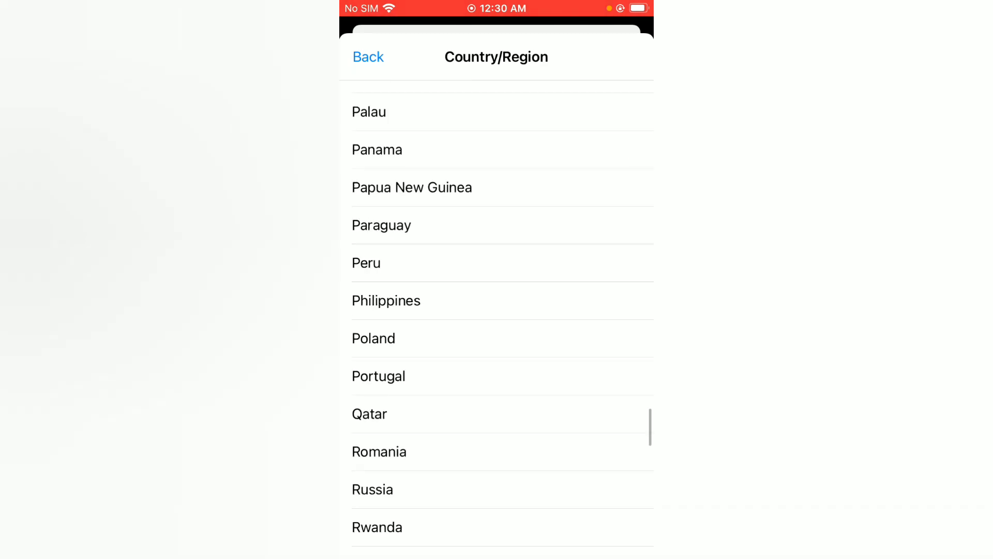
{"action": "scroll", "scroll_direction": "down", "scroll_amount": 3}
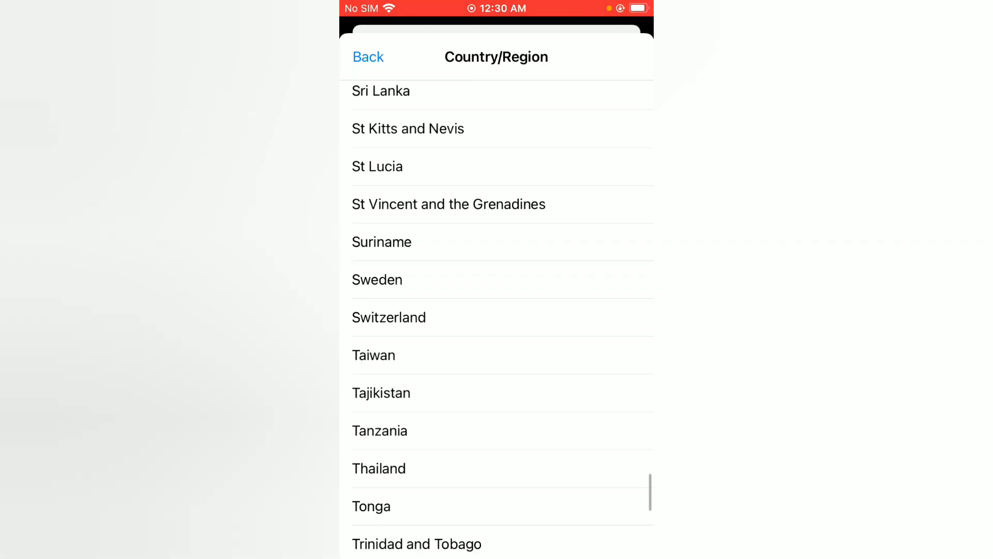
{"action": "scroll", "scroll_direction": "down", "scroll_amount": 3}
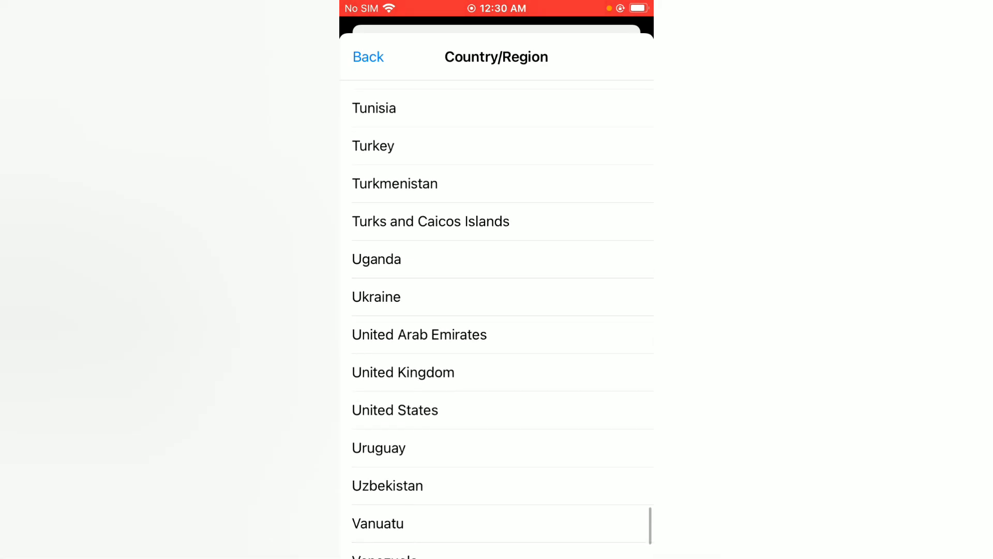
{"action": "scroll", "scroll_direction": "down", "scroll_amount": 3}
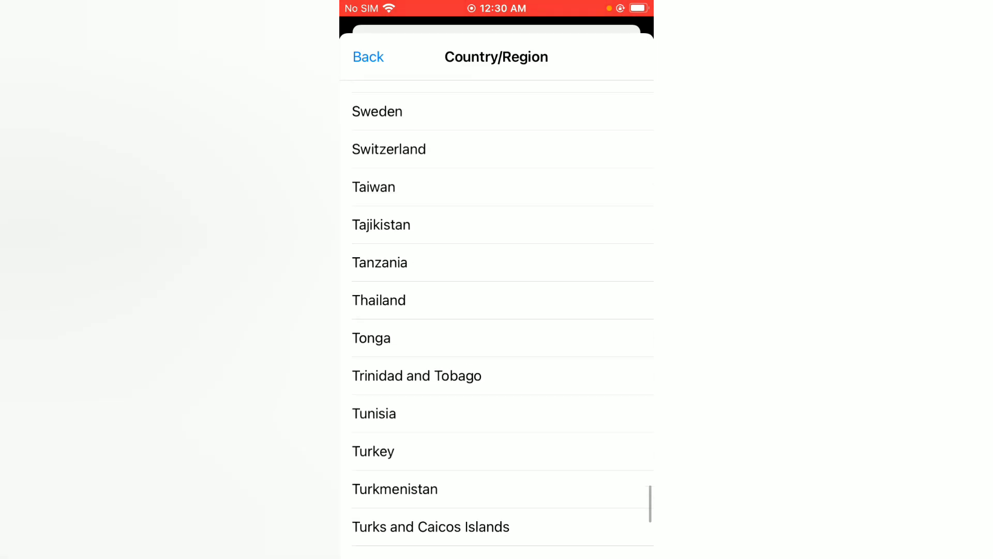
{"action": "scroll", "scroll_direction": "up", "scroll_amount": 3}
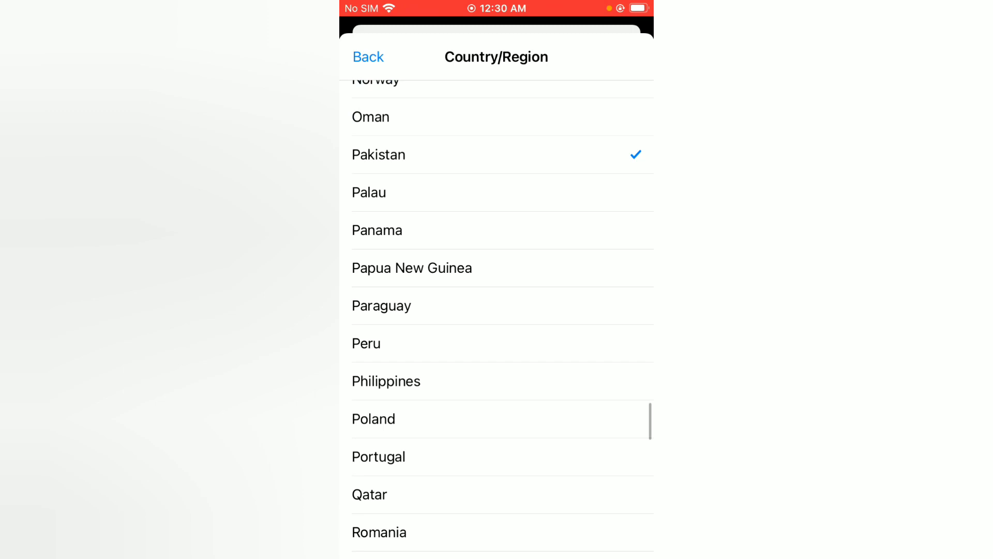
{"action": "scroll", "scroll_direction": "down", "scroll_amount": 3}
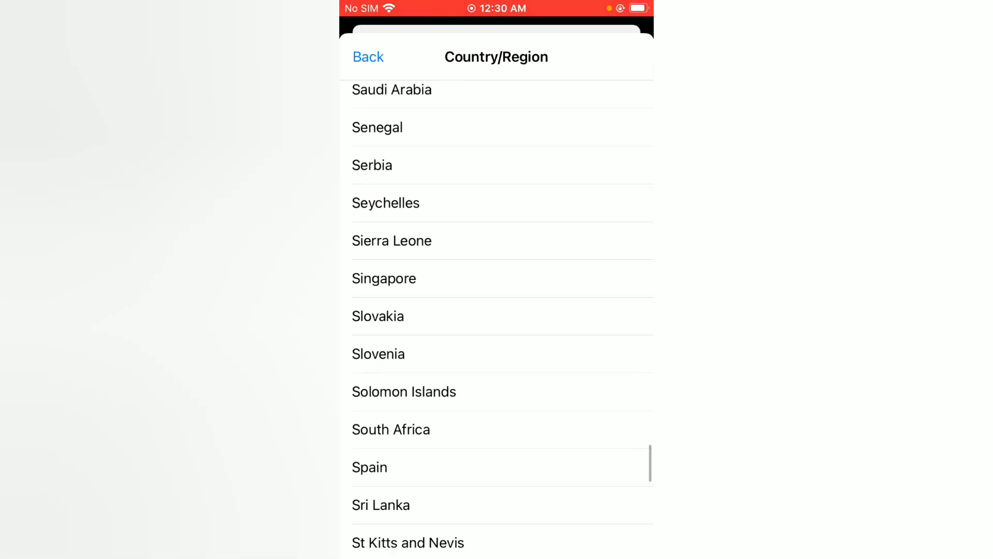
{"action": "scroll", "scroll_direction": "down", "scroll_amount": 3}
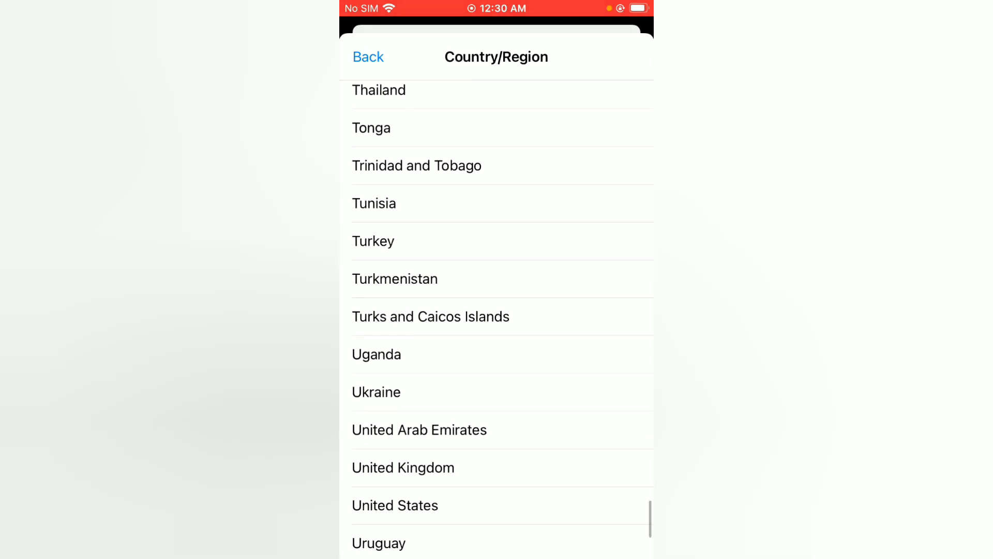
{"action": "scroll", "scroll_direction": "down", "scroll_amount": 3}
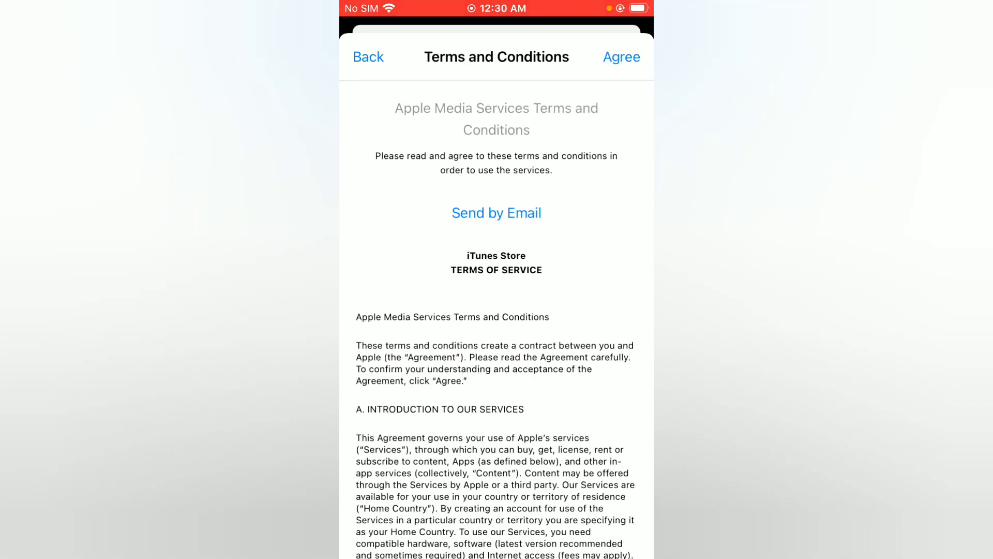
Agree to the Apple Media Services Terms and Conditions and confirm in the pop-up
{"action": "left_click", "coordinate": [621, 56]}
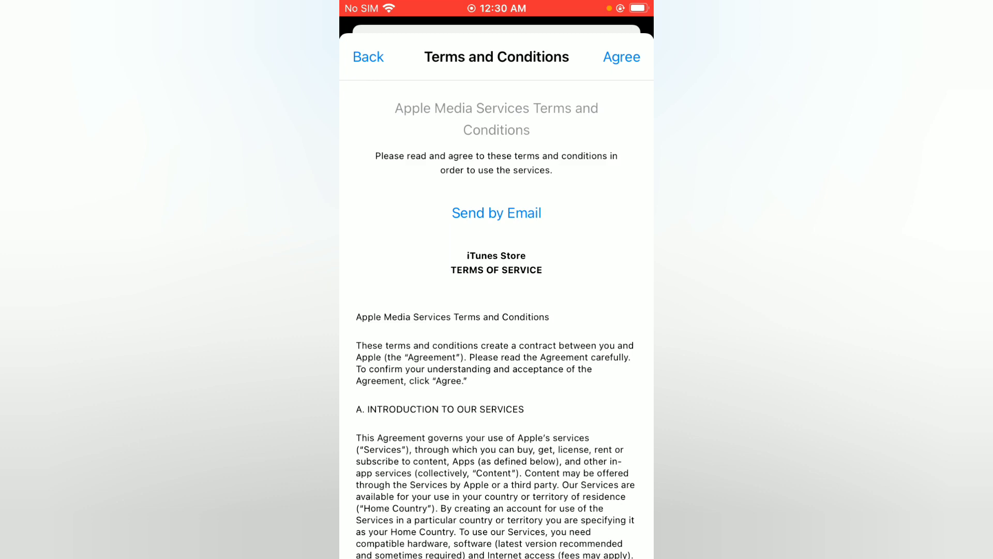
{"action": "left_click", "coordinate": [621, 57]}
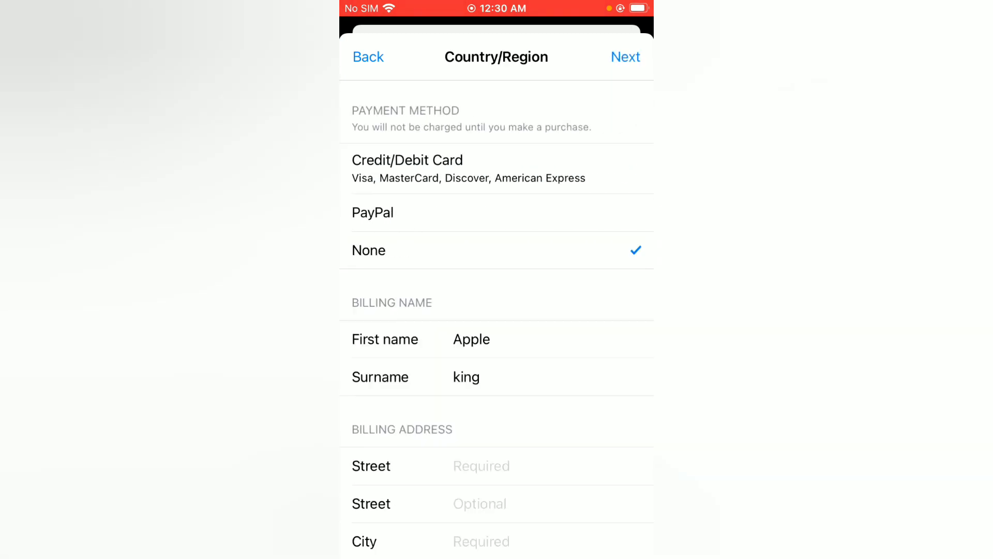
Enter billing street 'No 5', second line 'O1' and city 'Newyourk'
{"action": "scroll", "scroll_direction": "down", "scroll_amount": 3}
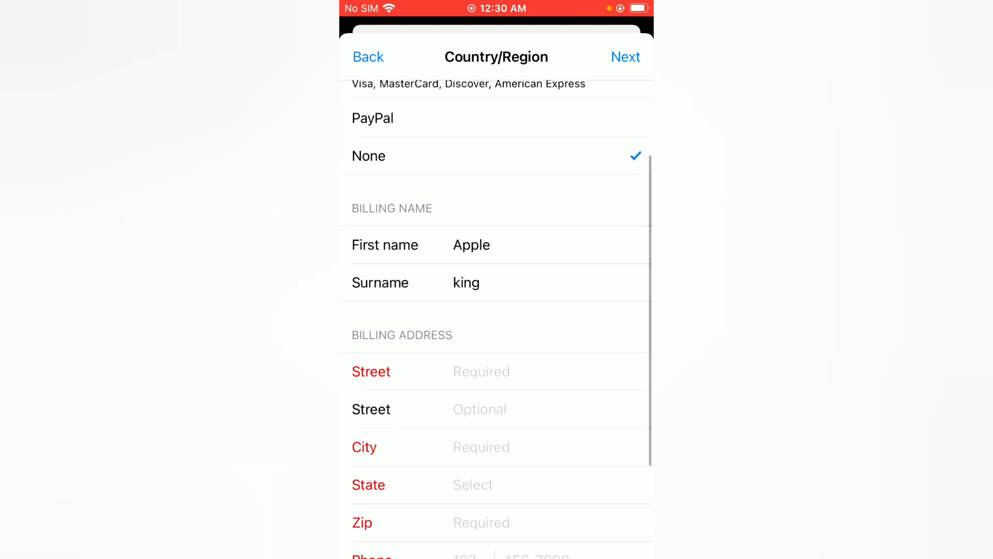
{"action": "scroll", "scroll_direction": "down", "scroll_amount": 3}
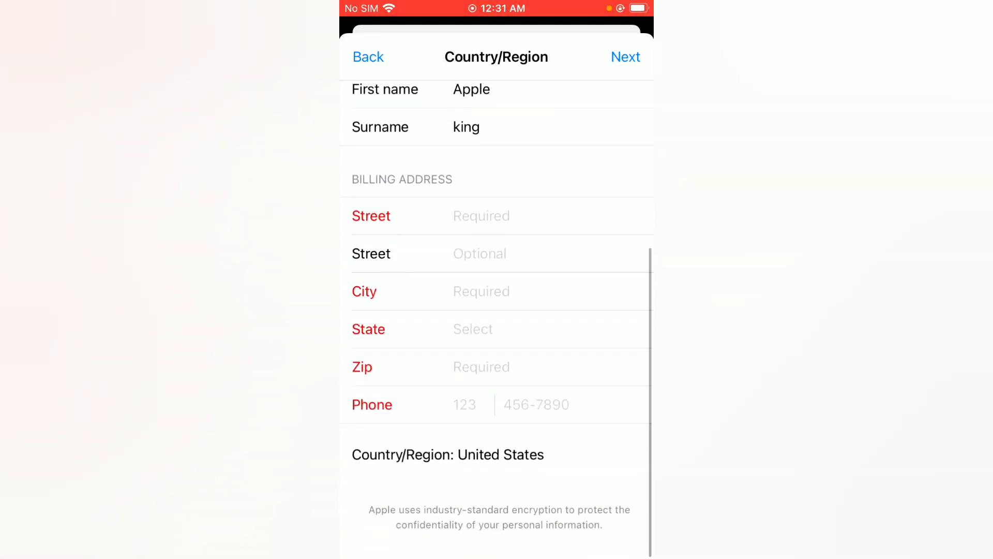
{"action": "left_click", "coordinate": [481, 215]}
{"action": "type", "text": "Street No"}
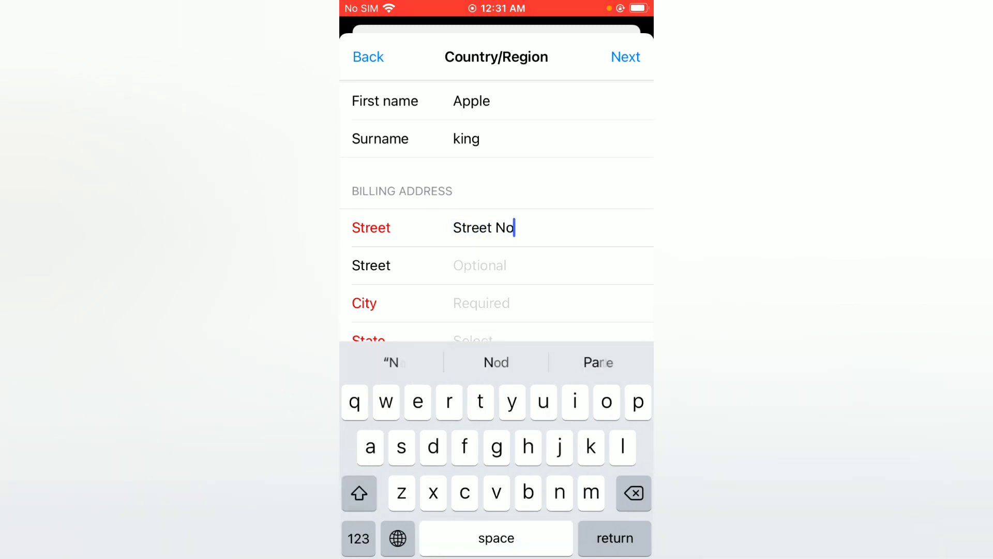
{"action": "type", "text": "5"}
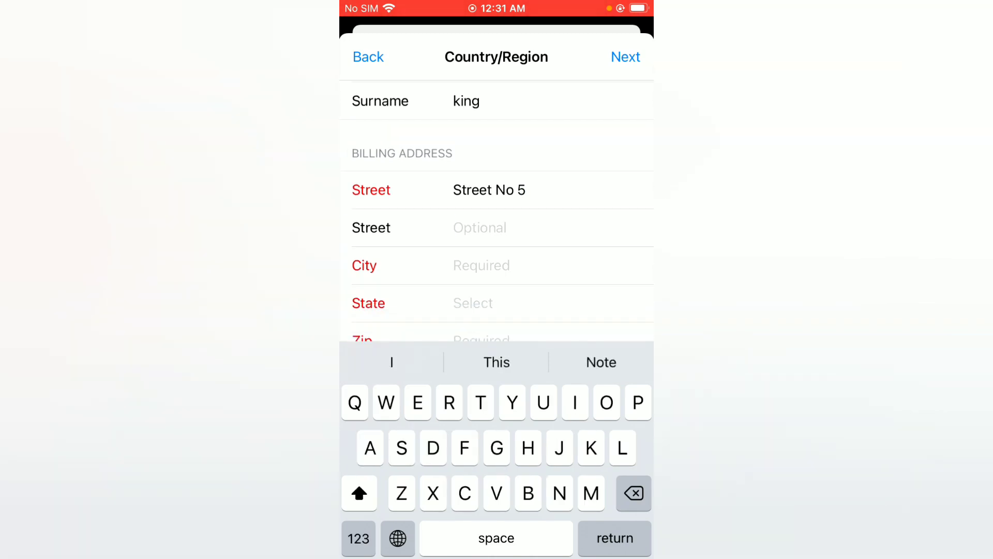
{"action": "type", "text": "1"}
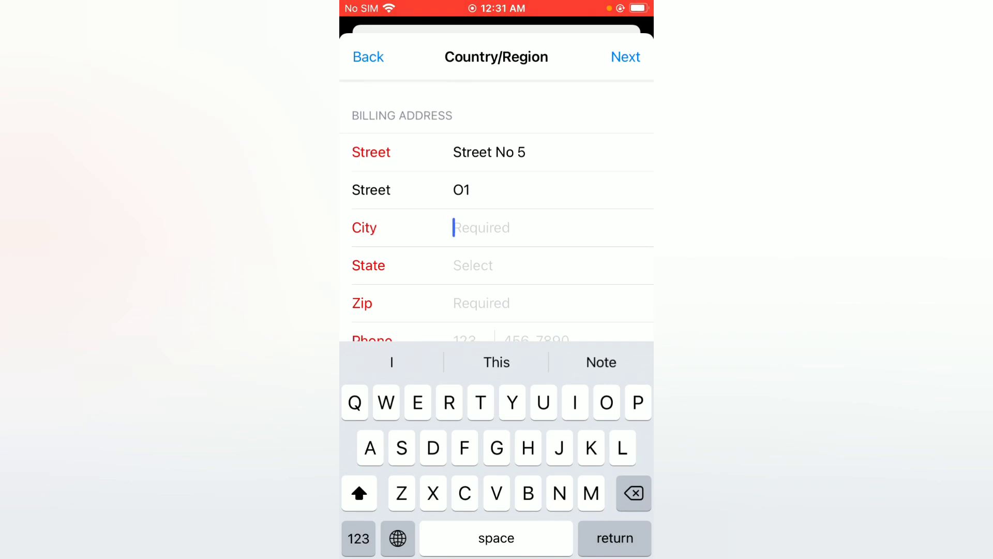
{"action": "type", "text": "New"}
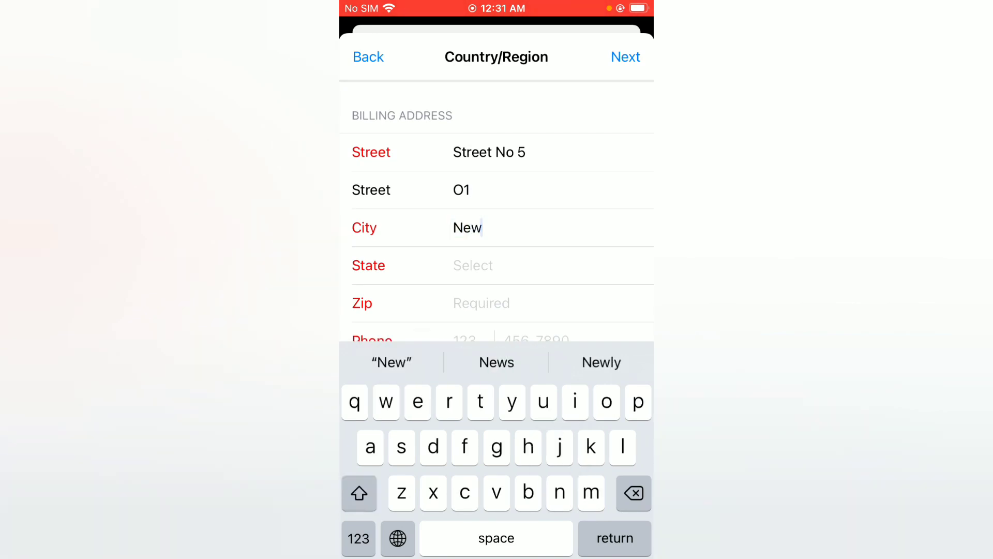
{"action": "type", "text": "yo"}
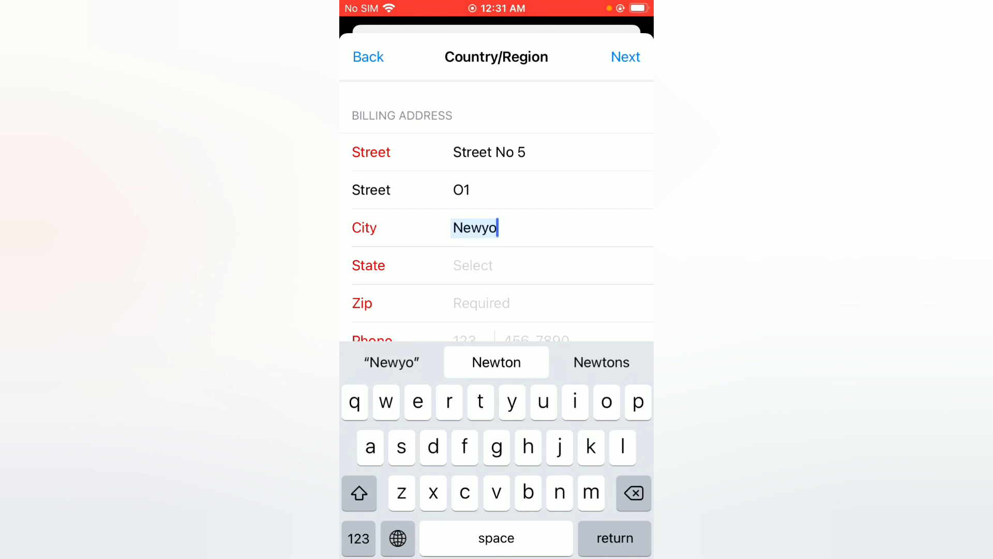
{"action": "type", "text": "urk"}
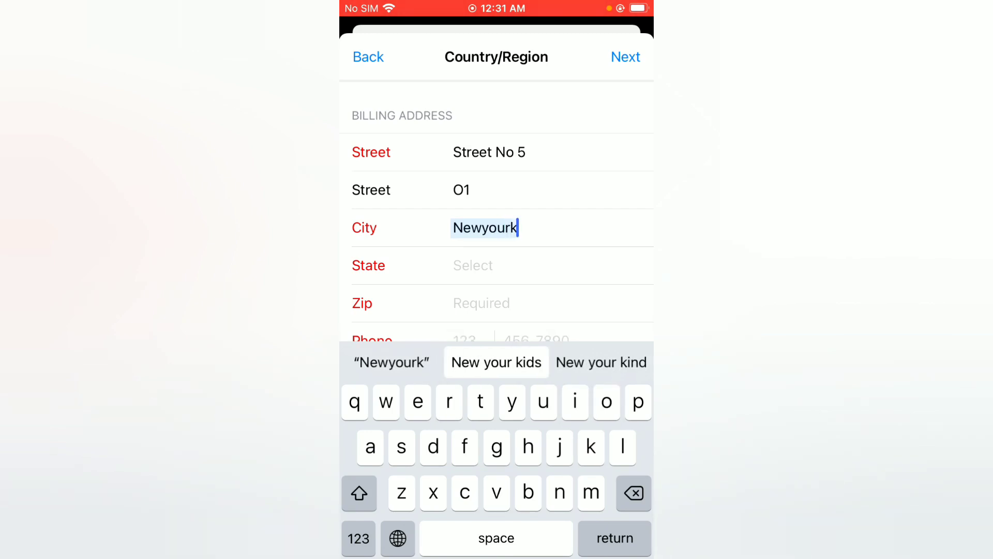
{"action": "left_click", "coordinate": [472, 265]}
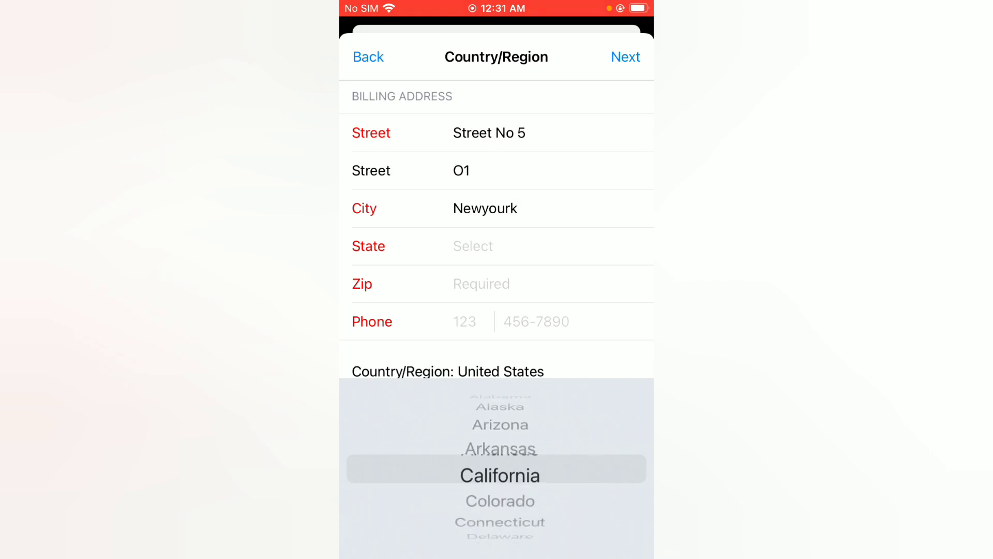
Spin the State picker wheel down to select New York
{"action": "scroll", "scroll_direction": "down", "scroll_amount": 3}
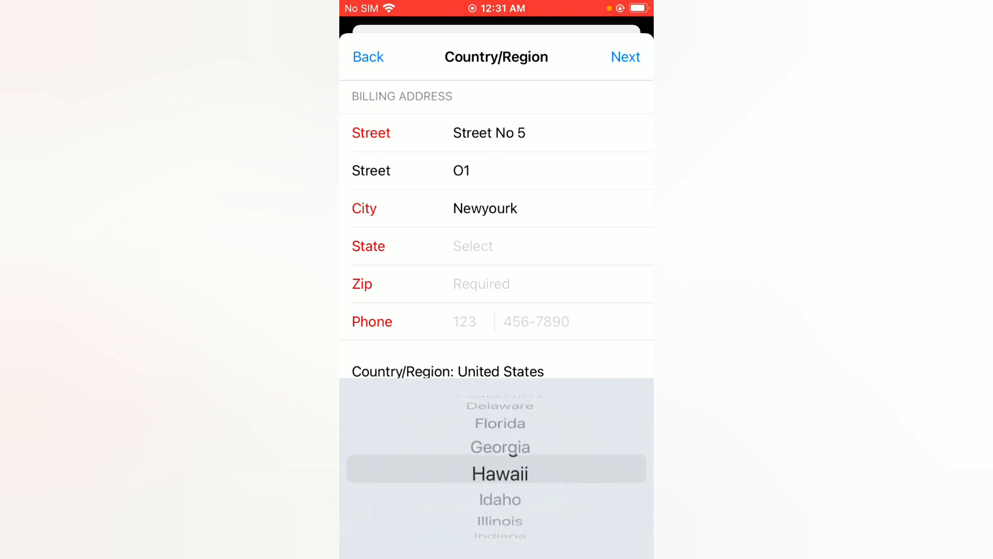
{"action": "scroll", "scroll_direction": "down", "scroll_amount": 3}
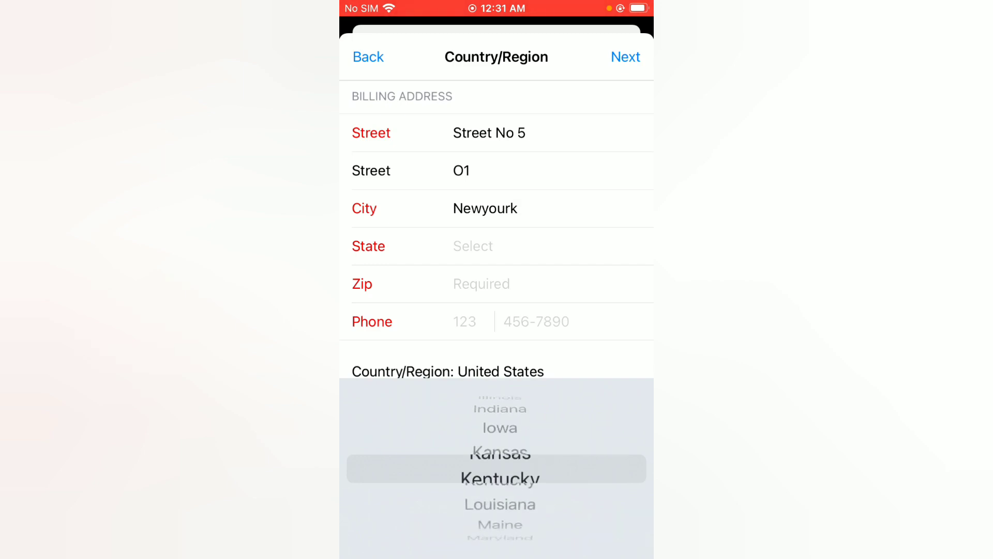
{"action": "scroll", "scroll_direction": "down", "scroll_amount": 3}
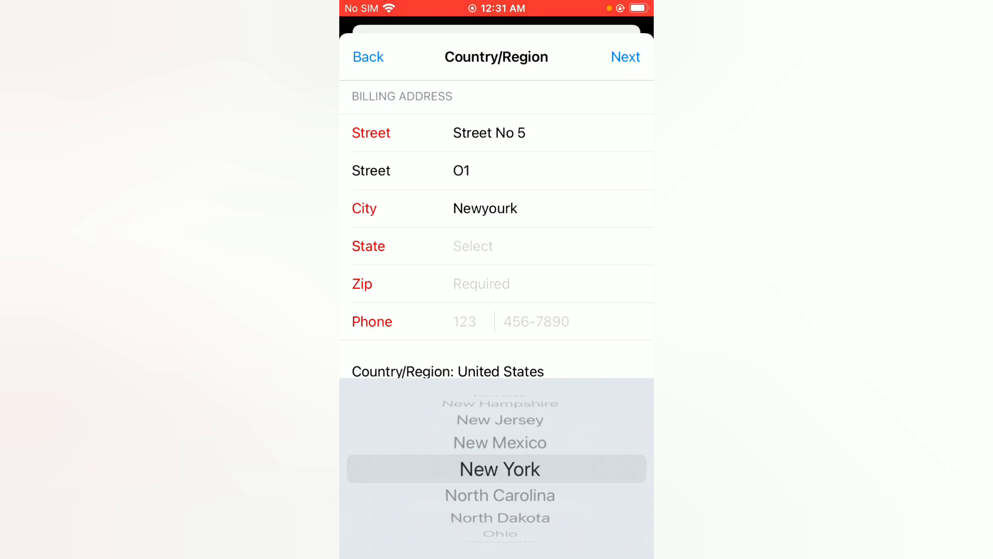
{"action": "scroll", "scroll_direction": "down", "scroll_amount": 3}
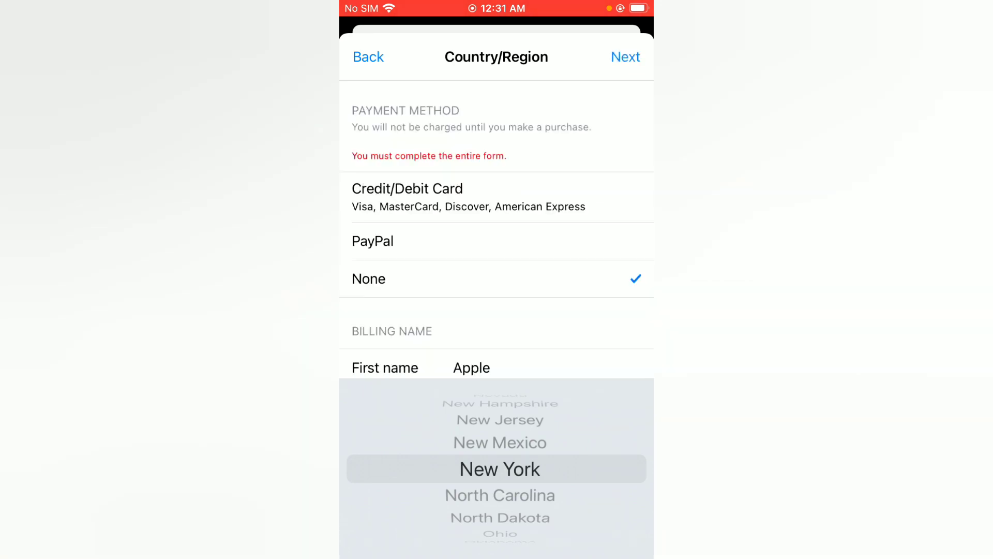
{"action": "scroll", "scroll_direction": "down", "scroll_amount": 3}
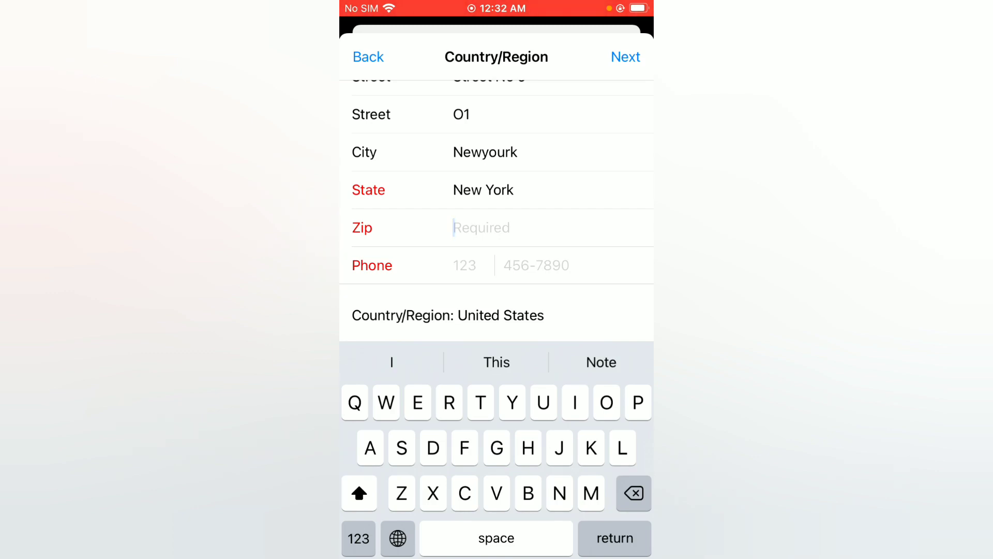
{"action": "left_click", "coordinate": [358, 539]}
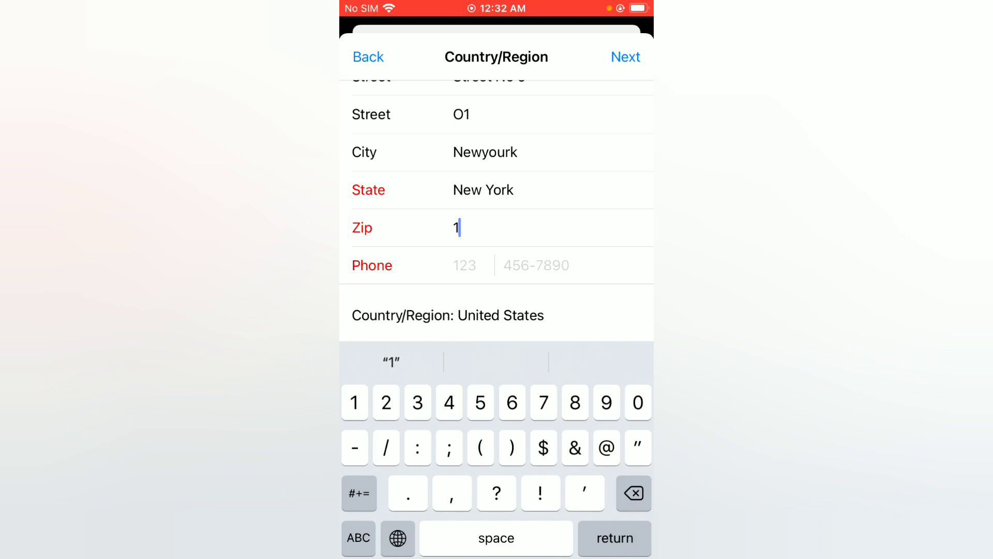
{"action": "type", "text": "0001"}
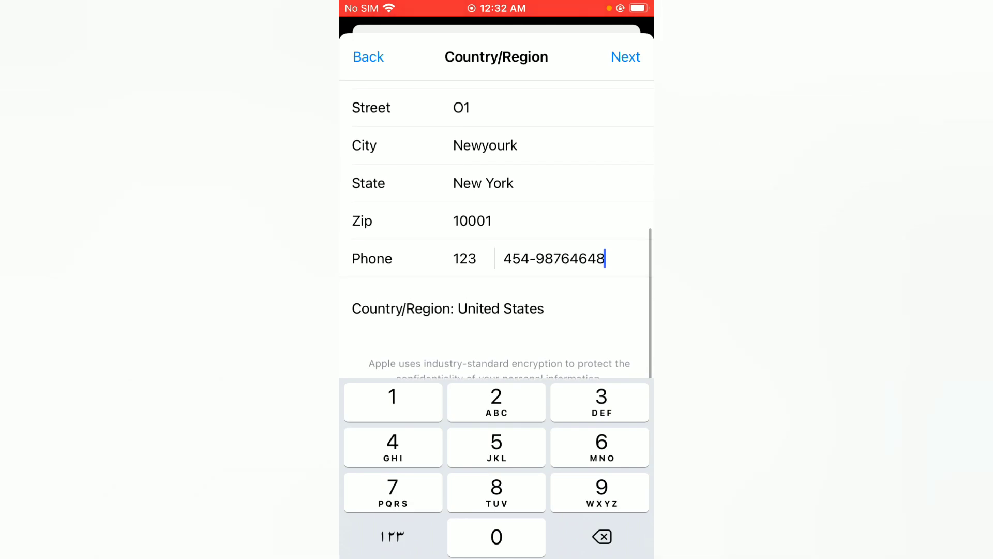
{"action": "left_click", "coordinate": [601, 536]}
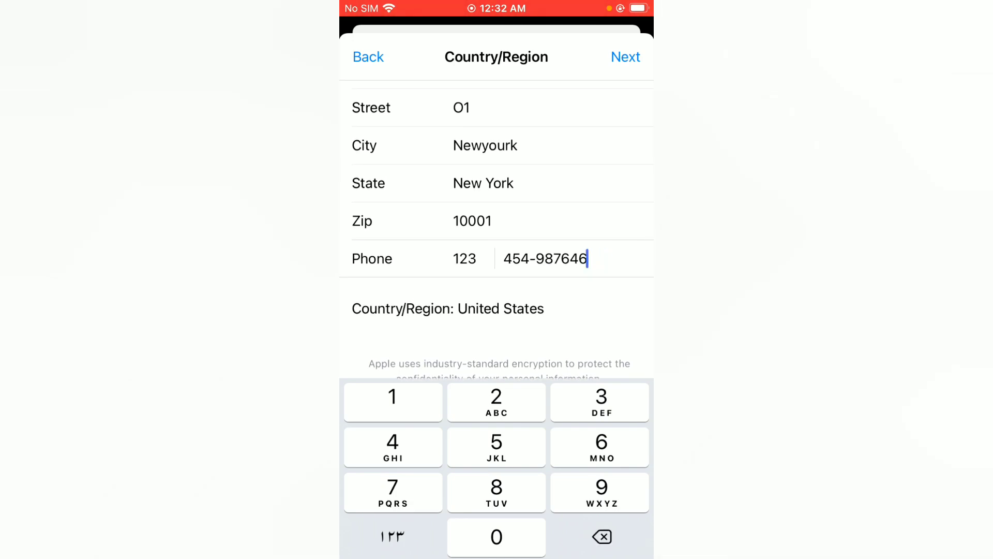
{"action": "left_click", "coordinate": [601, 536]}
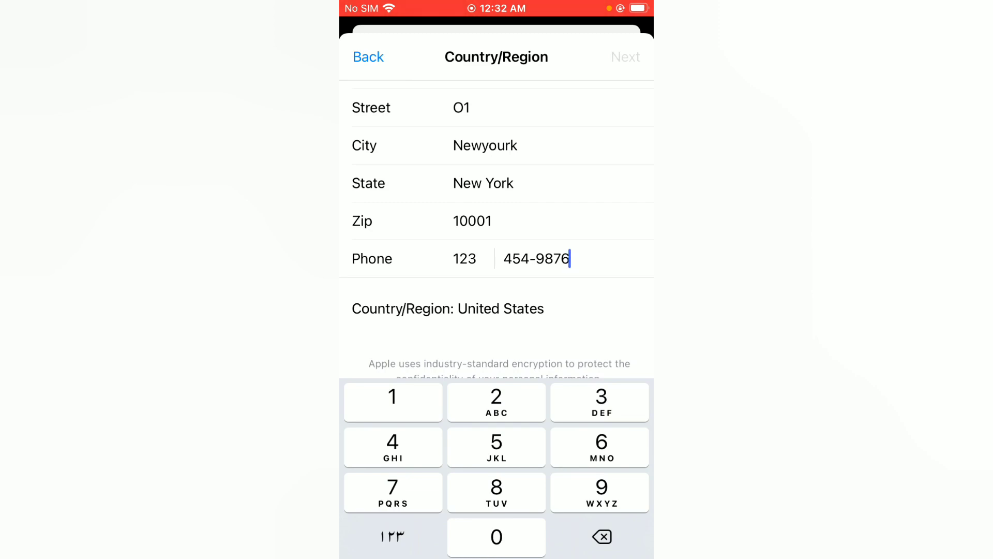
{"action": "left_click", "coordinate": [368, 57]}
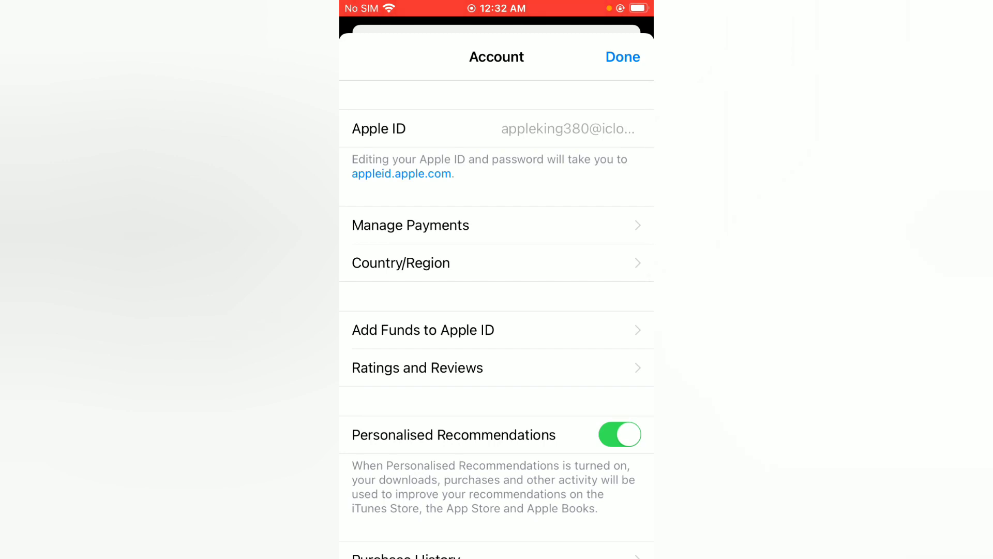
Tap Done to close the Account page and return to the Home Screen
{"action": "left_click", "coordinate": [622, 57]}
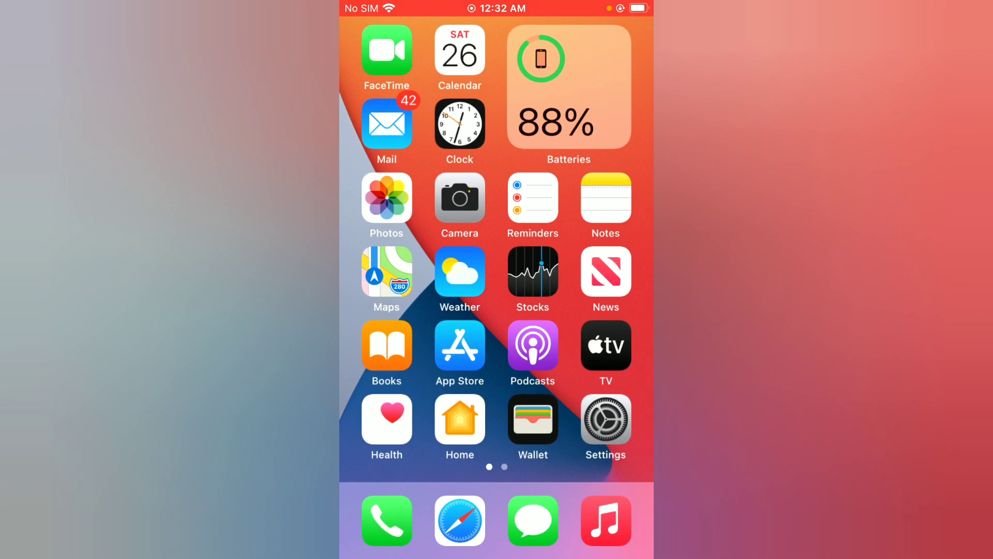